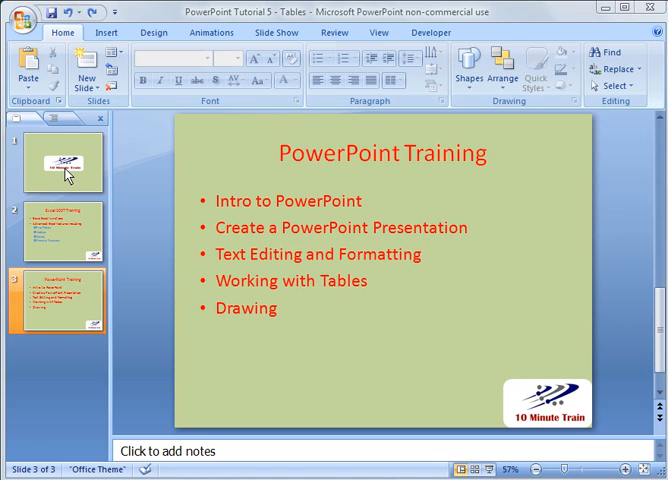
mouse_move(64, 176)
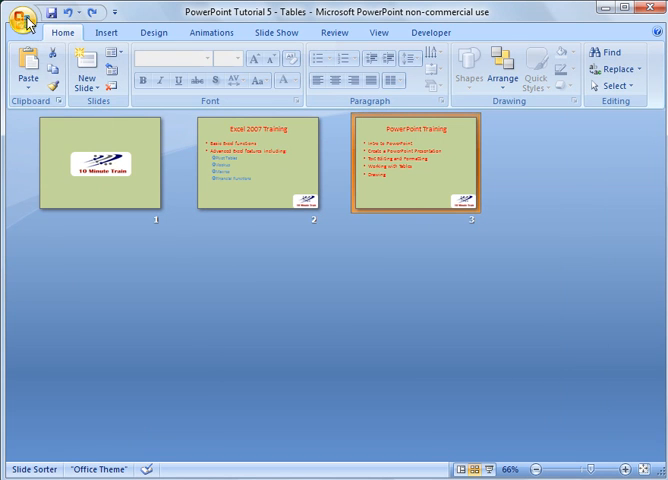
- Open the ppt2007-2 presentation from the Office button's Recent Documents list
click(22, 18)
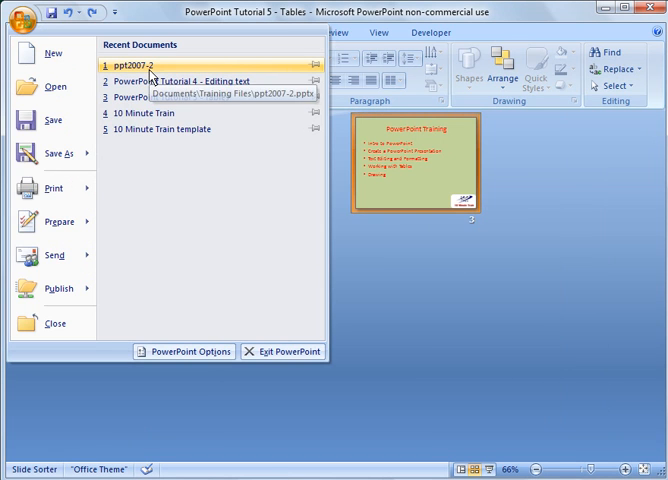
click(136, 64)
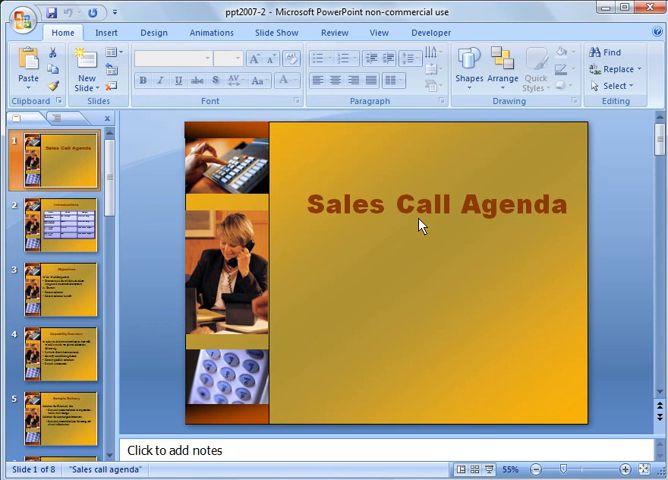
mouse_move(504, 142)
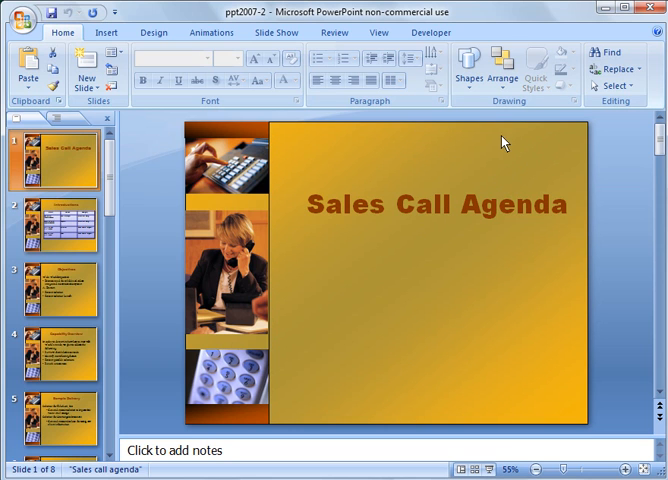
mouse_move(276, 32)
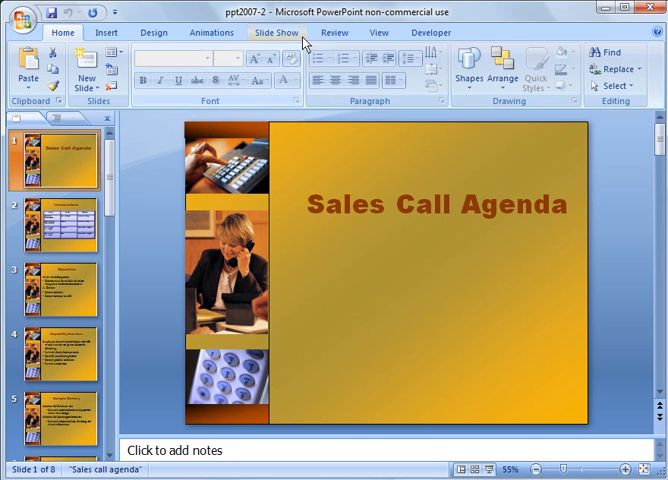
- Show the View ribbon and shrink the ppt2007-2 window
click(376, 32)
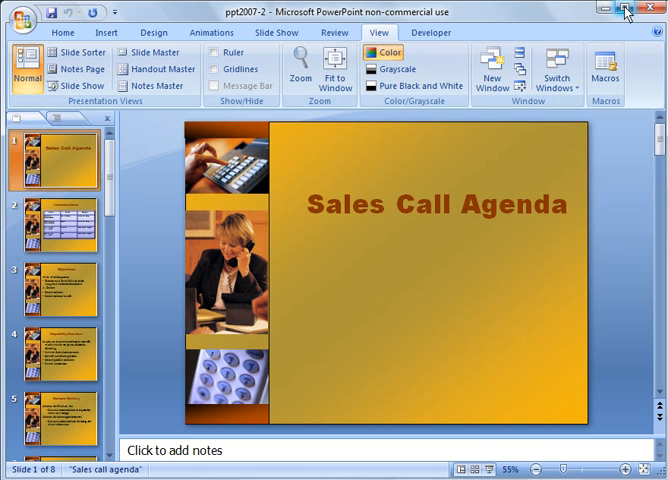
mouse_move(630, 14)
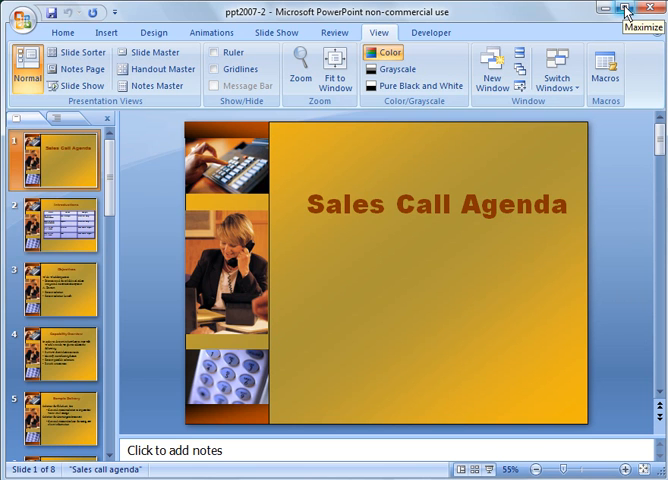
click(630, 12)
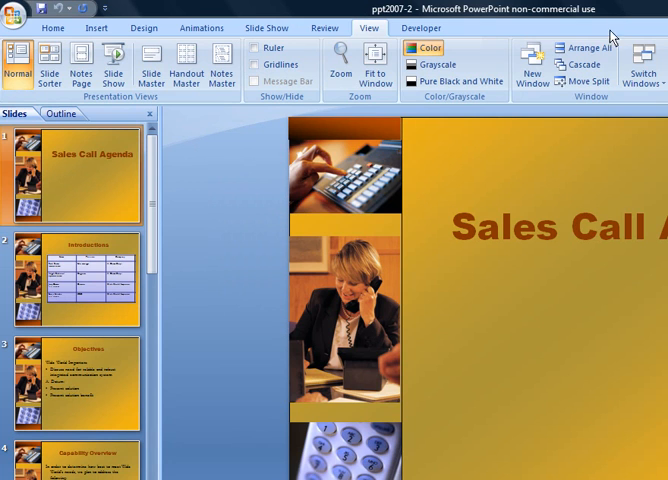
mouse_move(588, 50)
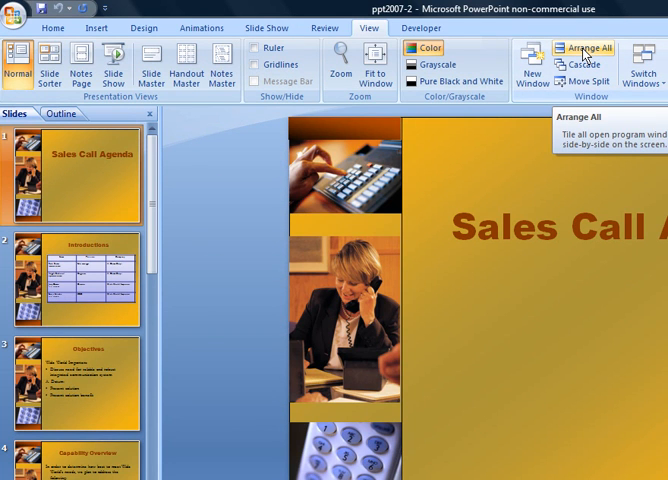
- Arrange the ppt2007-2 and Tables tutorial windows side by side with Arrange All
click(588, 50)
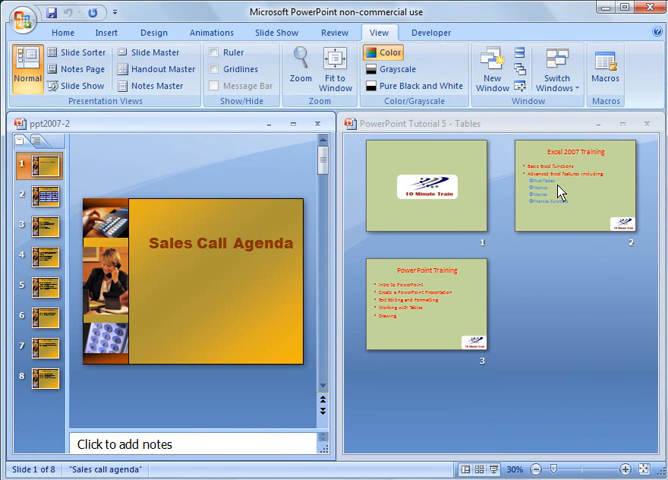
mouse_move(560, 194)
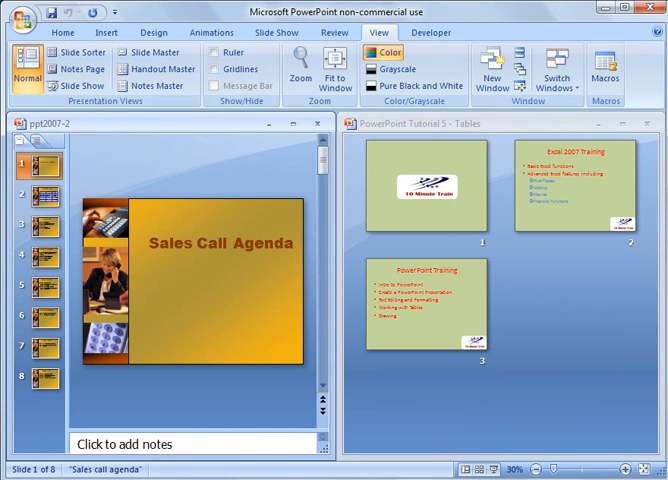
mouse_move(412, 240)
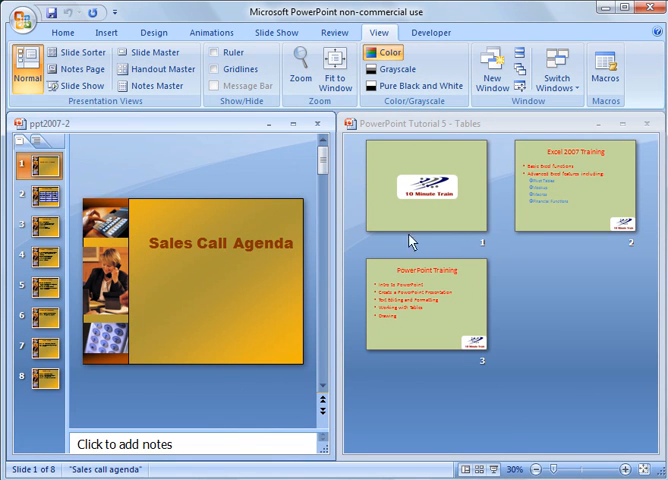
mouse_move(410, 240)
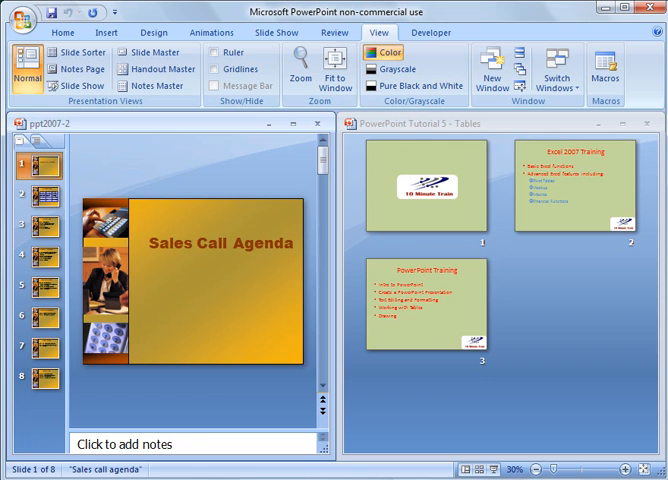
mouse_move(192, 448)
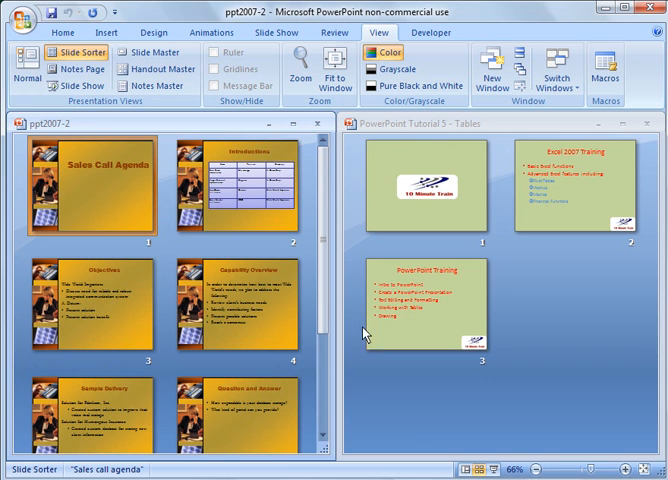
- Drag the Capability Overview slide into the Tables deck after slide 3
click(236, 310)
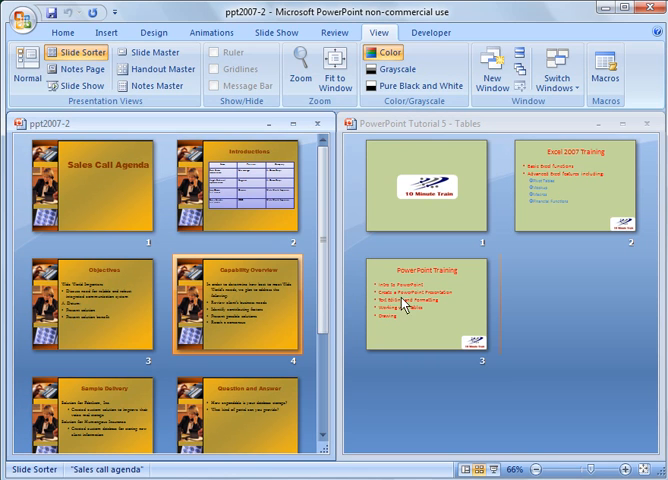
mouse_move(576, 300)
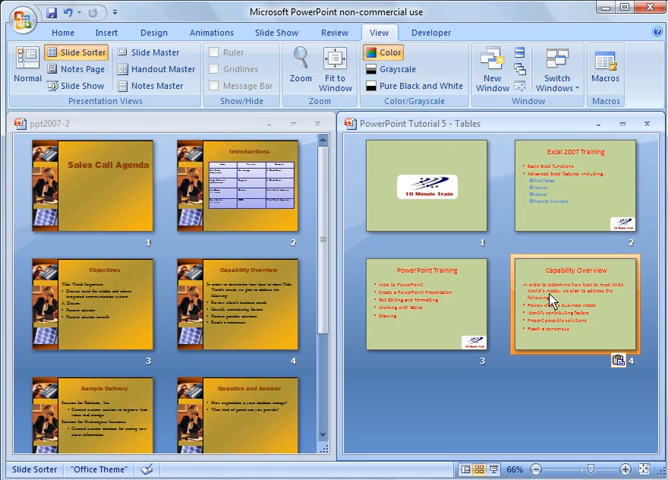
mouse_move(552, 304)
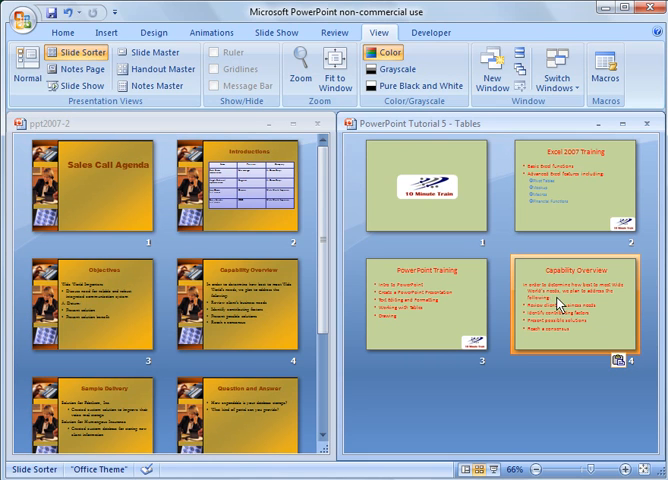
mouse_move(584, 328)
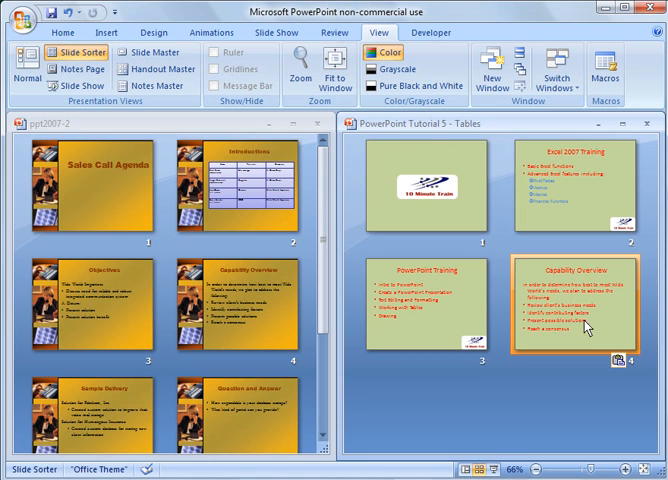
mouse_move(288, 344)
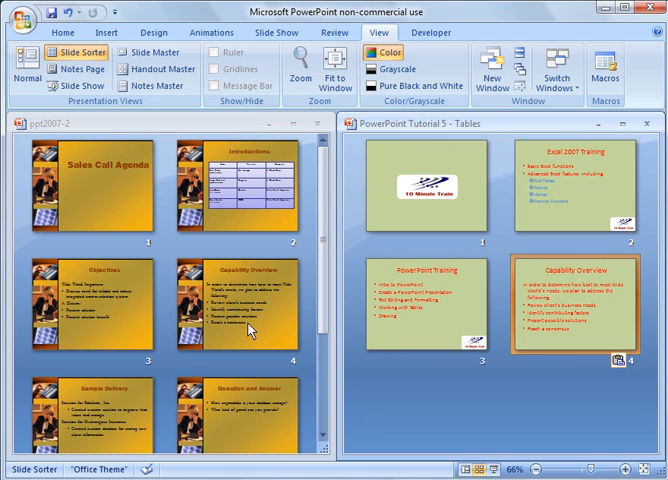
mouse_move(588, 400)
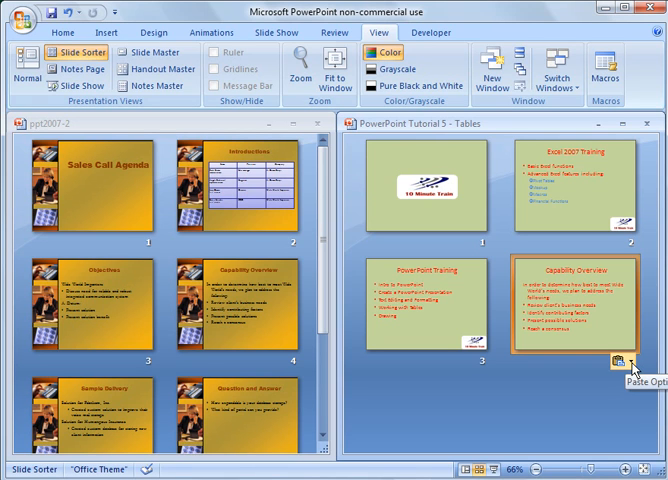
- Undo the copy so the Tables deck returns to its three original slides
click(628, 364)
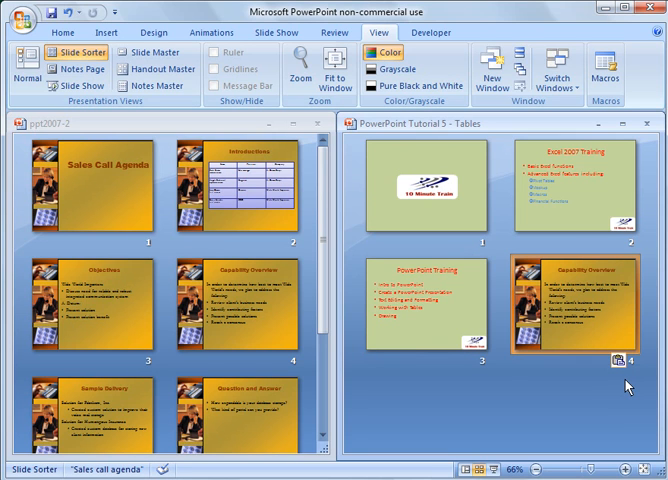
click(430, 304)
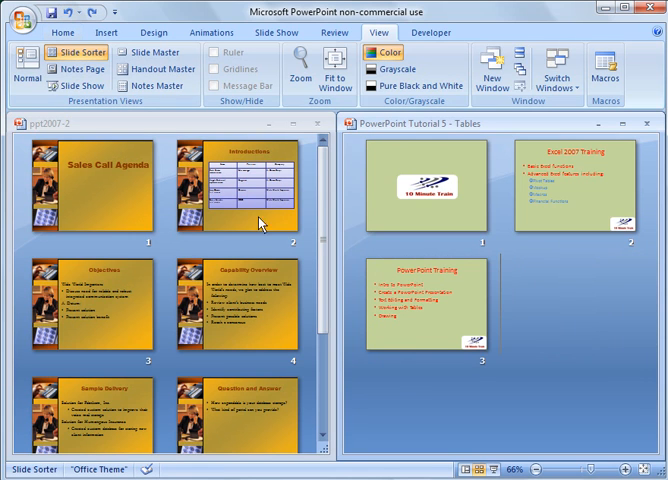
mouse_move(288, 228)
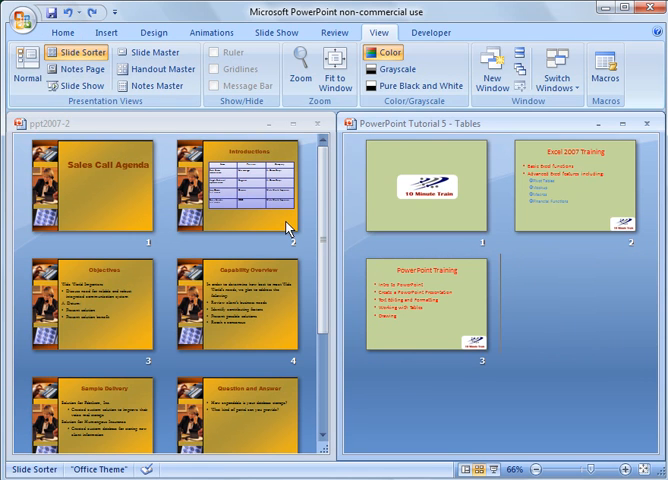
mouse_move(262, 316)
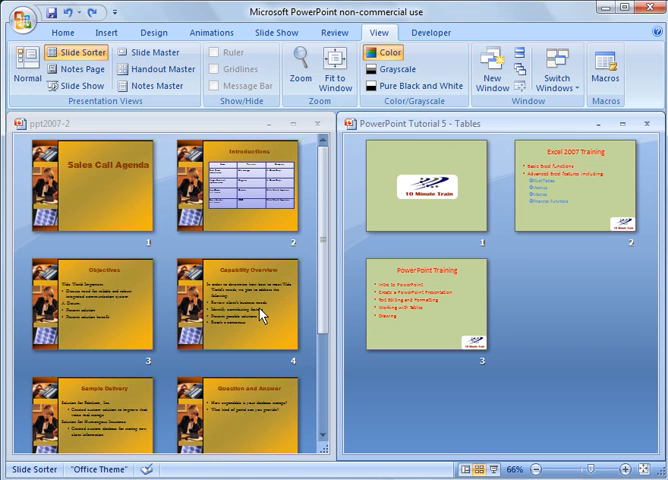
mouse_move(252, 316)
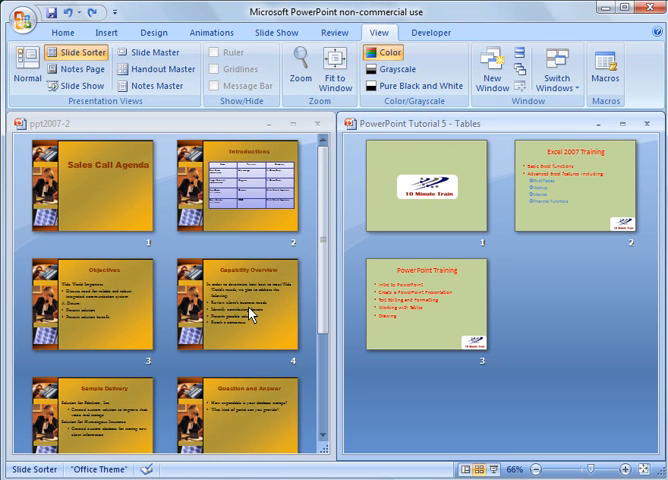
- Cut the Capability Overview slide from ppt2007-2, paste it as Tables slide four, and show Paste Options
click(248, 312)
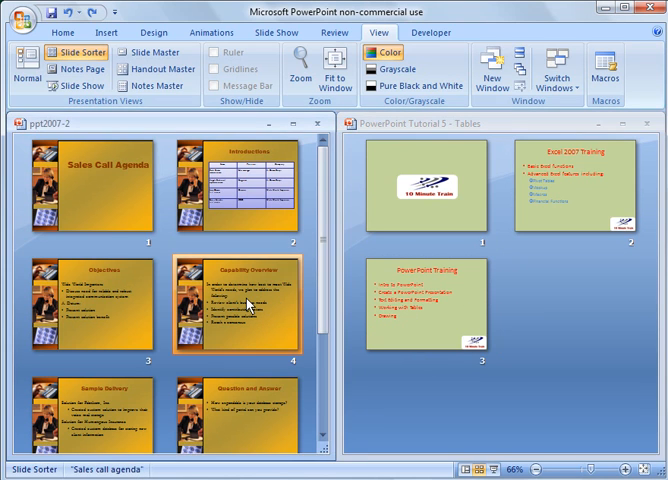
click(90, 296)
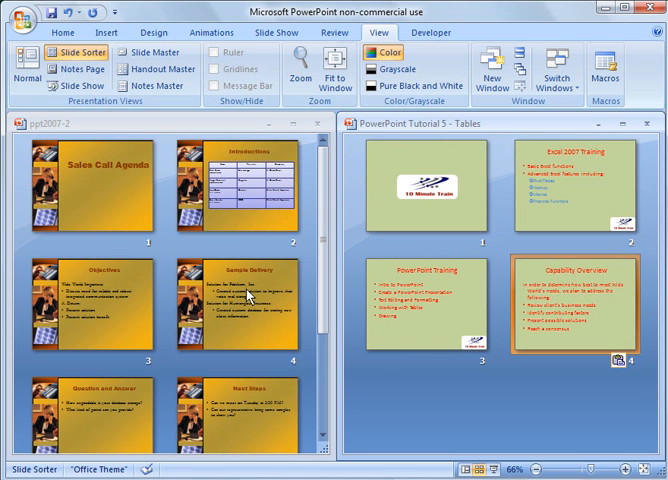
mouse_move(578, 290)
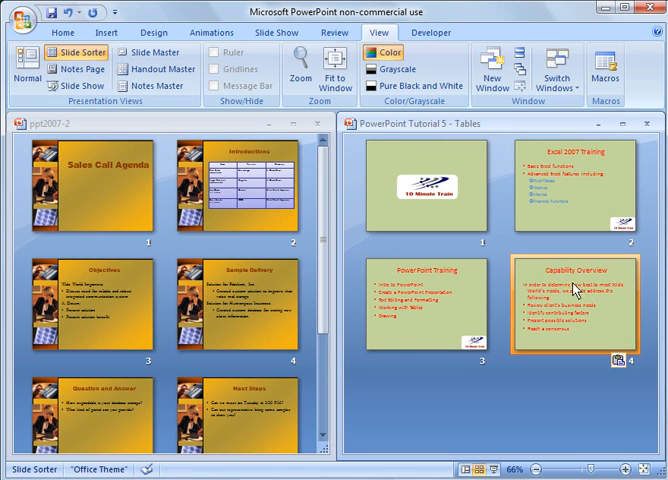
click(616, 360)
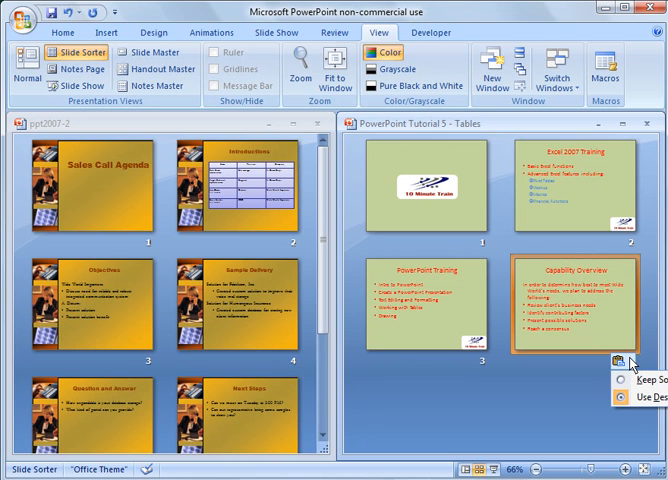
mouse_move(592, 320)
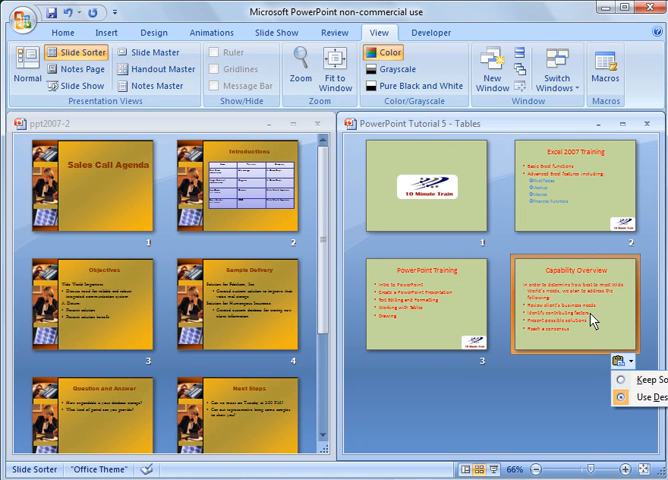